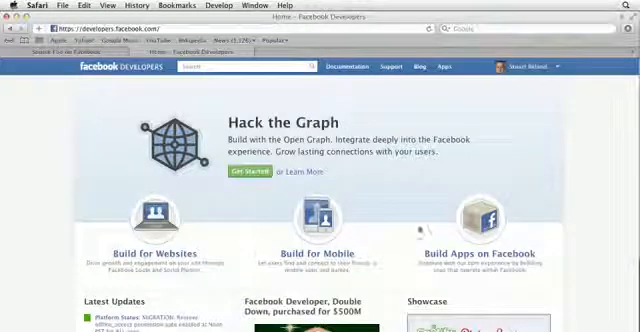
# Step: Go to Documentation, then Core Concepts, then Social Plugins, and browse the plugin list
pyautogui.click(487, 225)
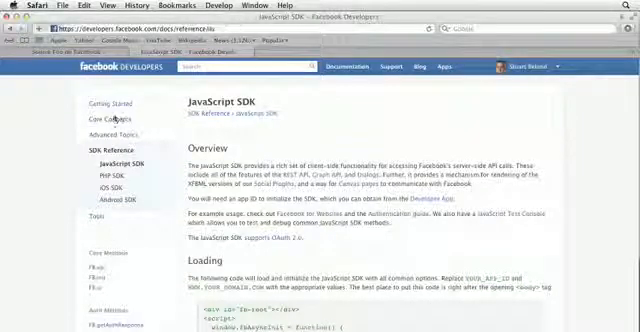
pyautogui.click(94, 124)
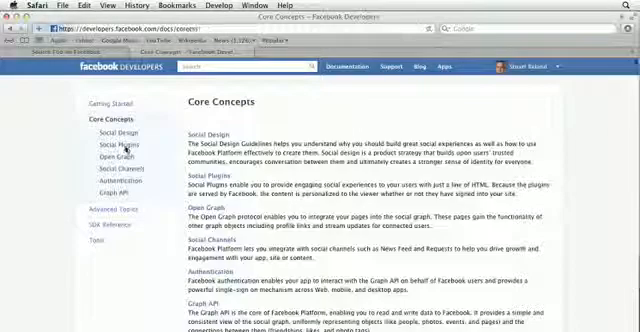
pyautogui.click(112, 144)
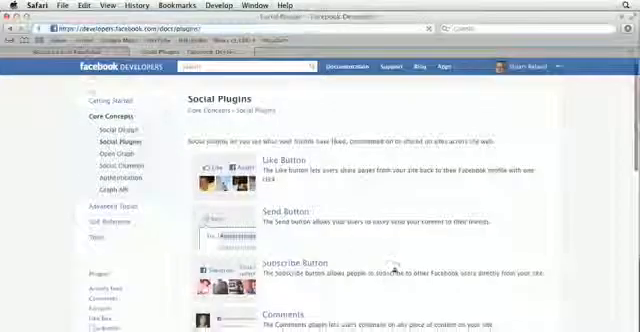
pyautogui.scroll(-3)
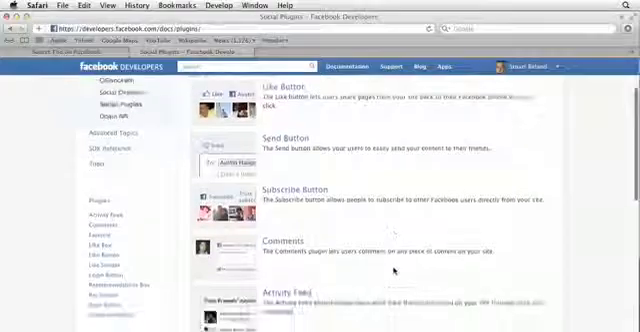
pyautogui.scroll(-3)
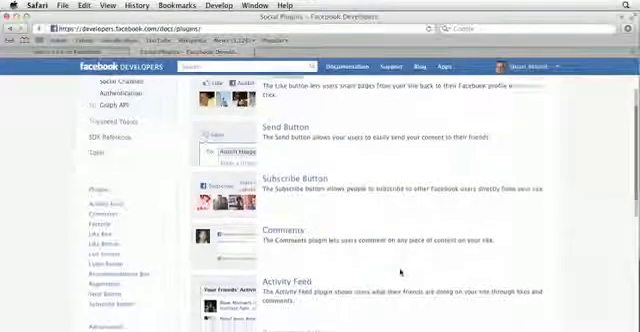
pyautogui.scroll(-3)
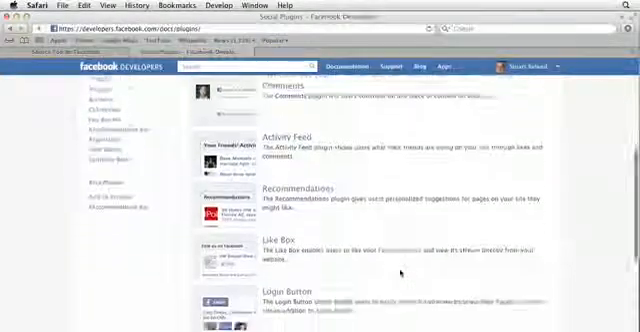
pyautogui.scroll(3)
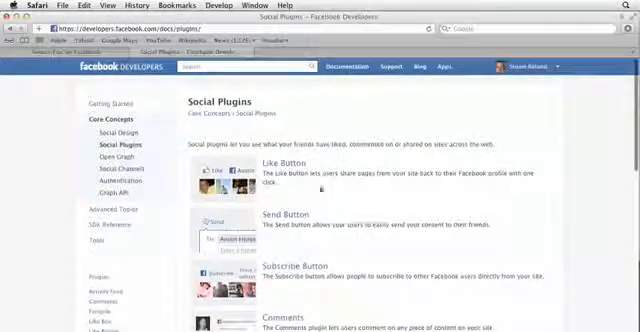
# Step: Open the Like Button page and scroll down to its configurator form
pyautogui.click(275, 162)
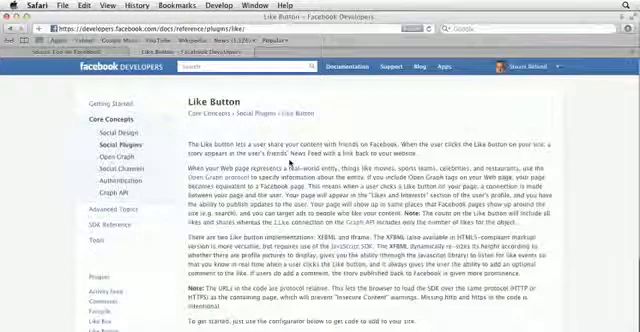
pyautogui.scroll(-3)
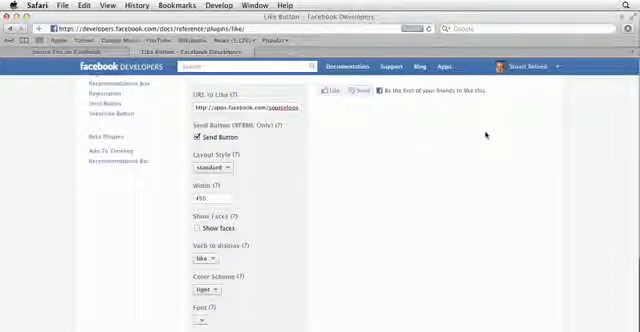
pyautogui.scroll(-3)
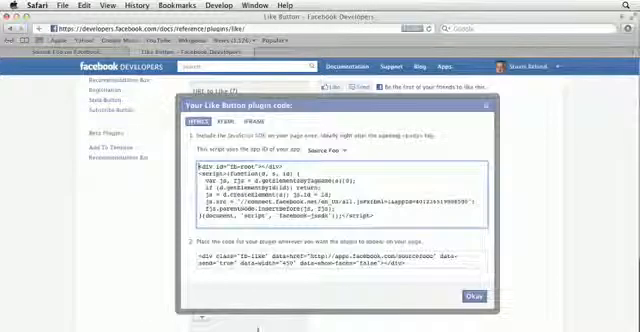
# Step: Generate the Like button code with Source Foo chosen as the app
pyautogui.click(258, 119)
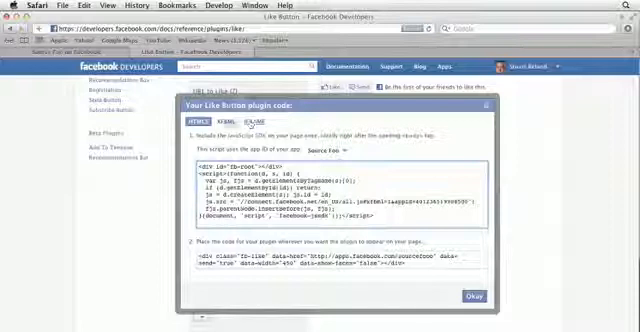
pyautogui.click(196, 123)
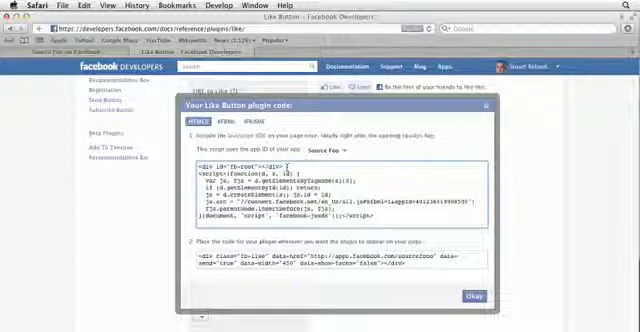
pyautogui.click(331, 149)
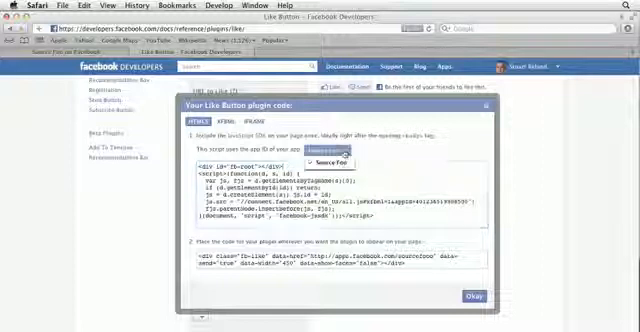
pyautogui.click(324, 158)
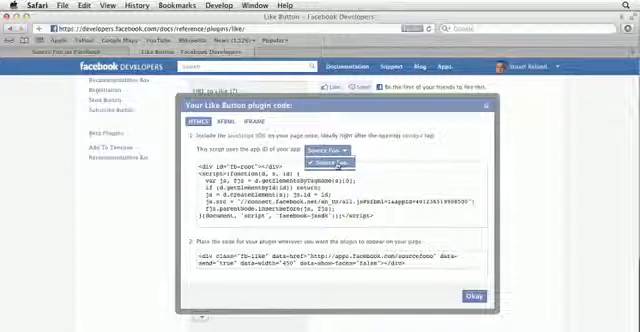
pyautogui.click(335, 163)
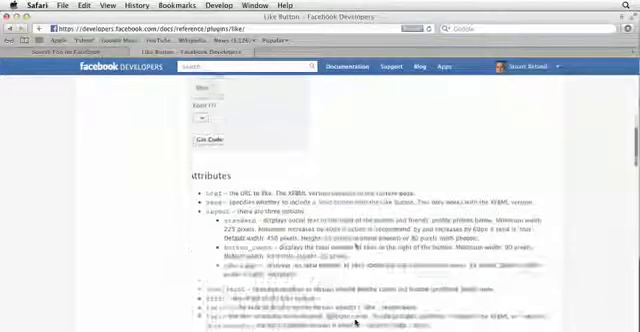
pyautogui.scroll(-3)
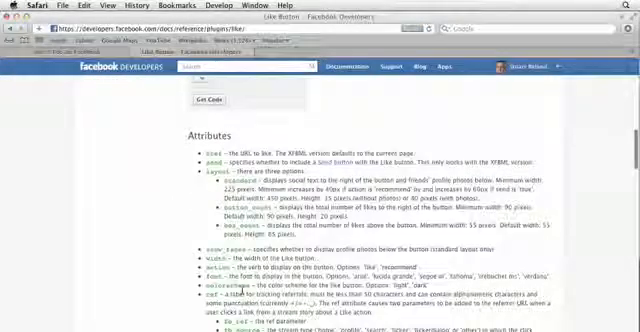
pyautogui.scroll(-3)
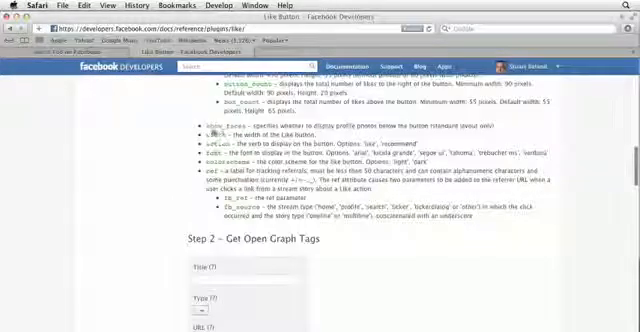
pyautogui.scroll(-3)
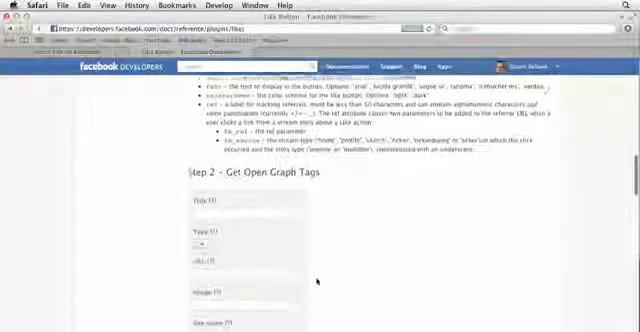
pyautogui.scroll(-3)
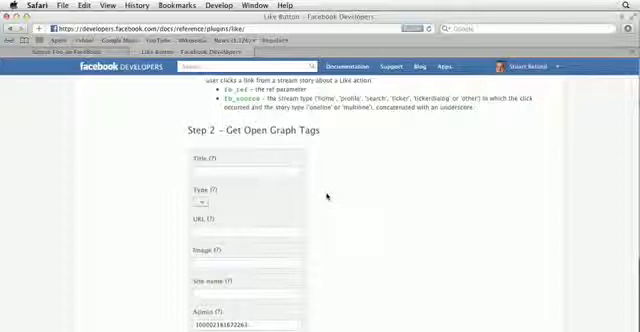
pyautogui.scroll(-3)
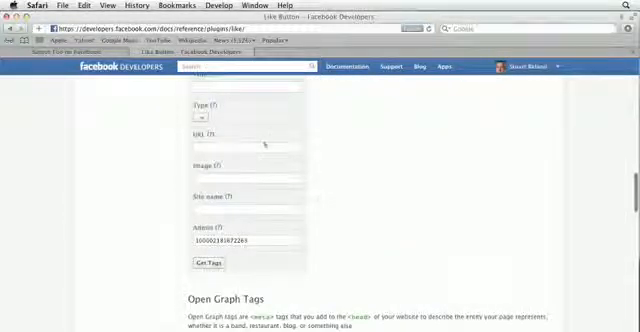
pyautogui.scroll(-3)
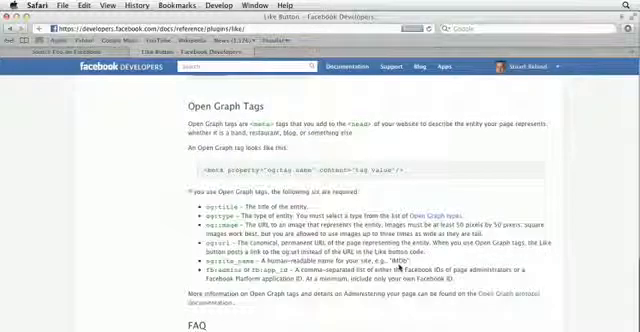
pyautogui.scroll(-3)
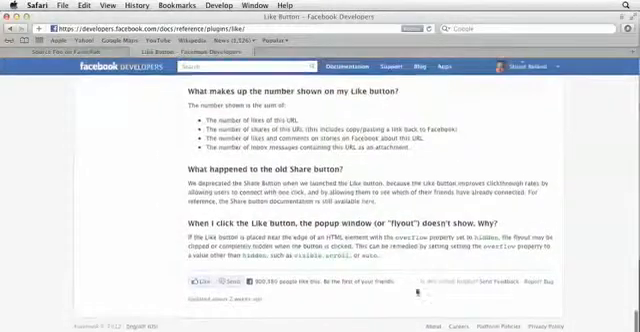
pyautogui.scroll(3)
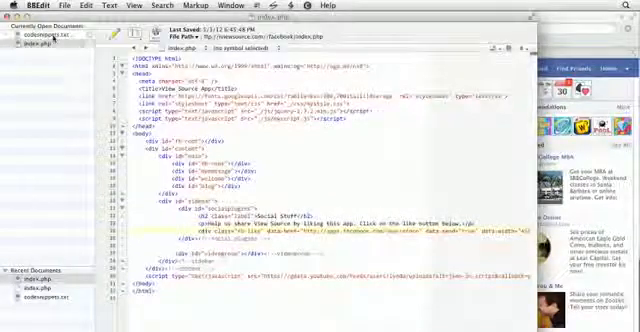
# Step: Switch to codesnippets.txt and select the width-only fb-like snippet
pyautogui.click(38, 38)
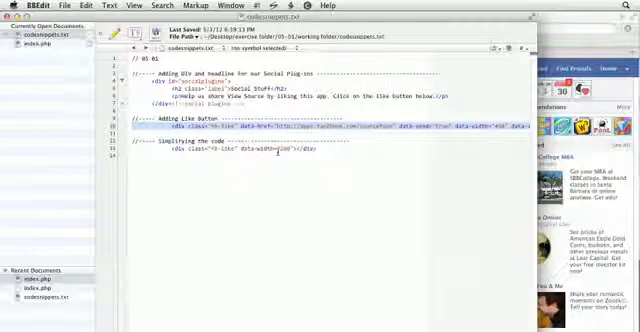
pyautogui.click(240, 128)
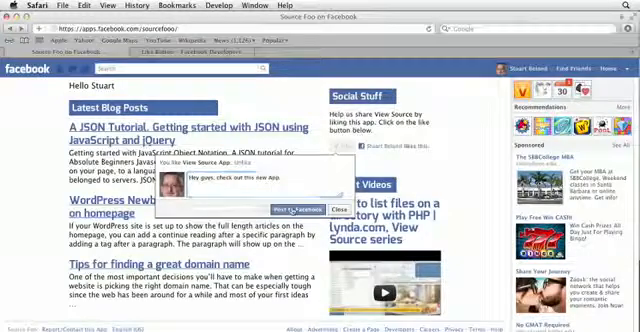
# Step: Post the Like message to Facebook from the Social Stuff popup
pyautogui.click(325, 207)
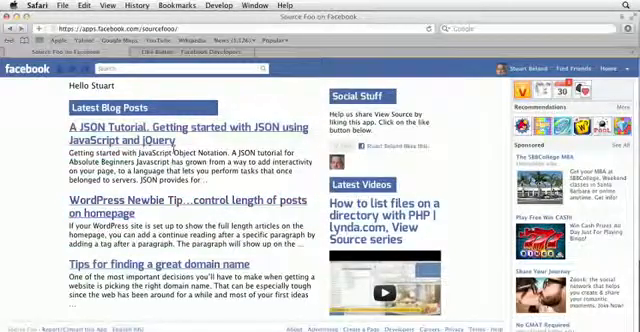